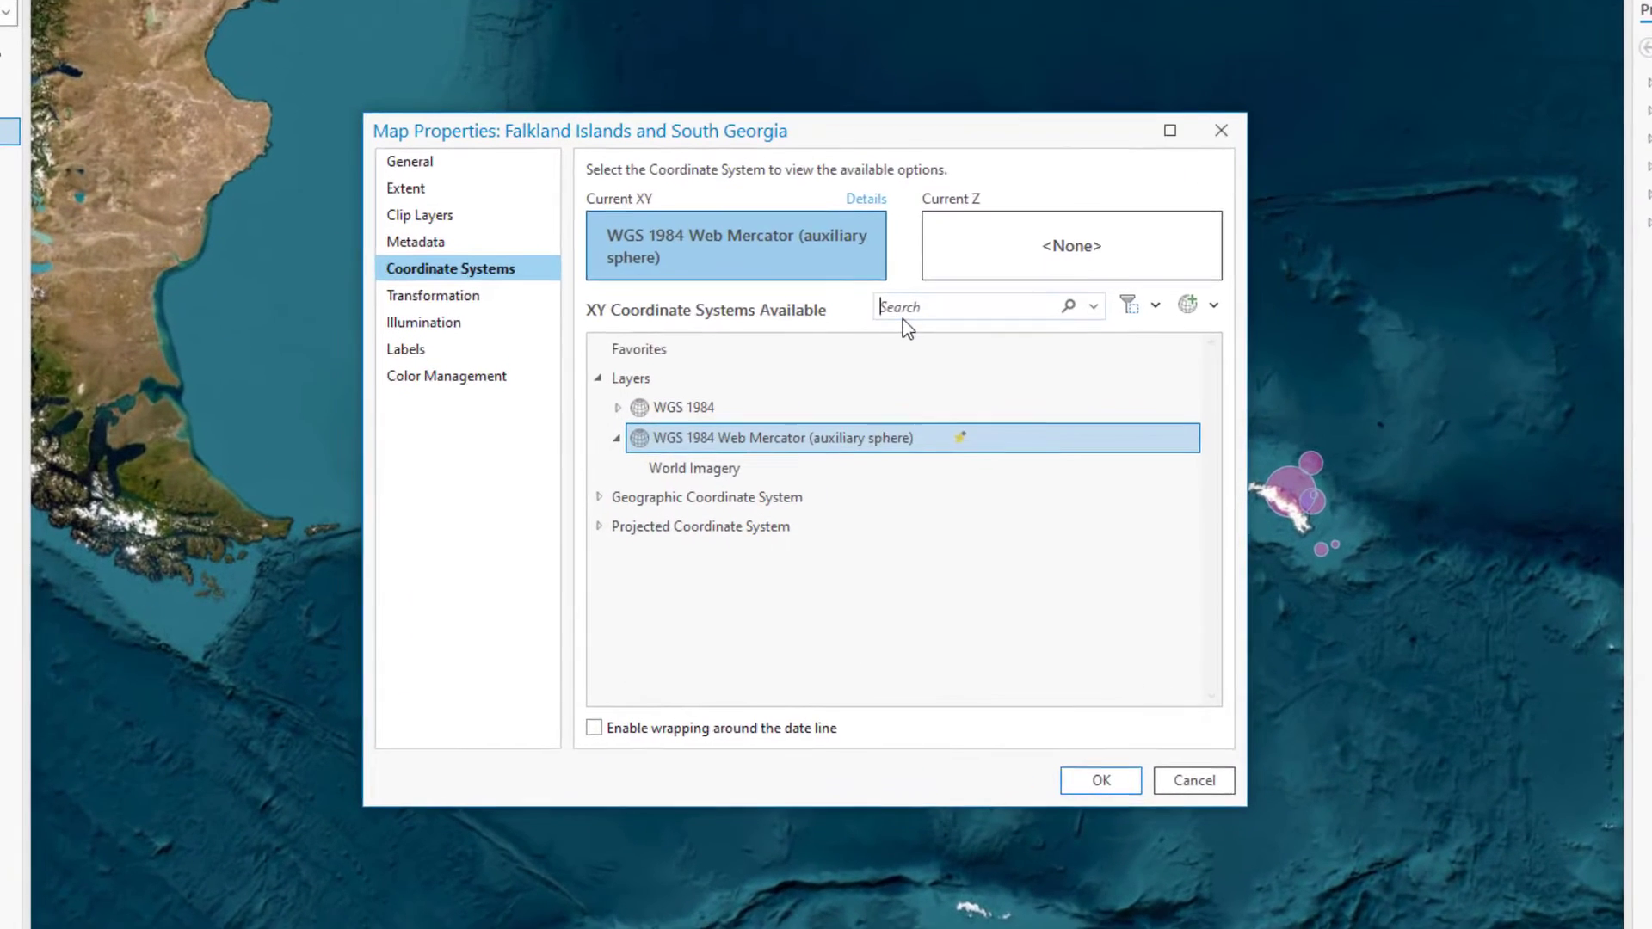
Search XY Coordinate Systems for 'Falkland' and bring up the Add Coordinate System choices
text(Falkland)
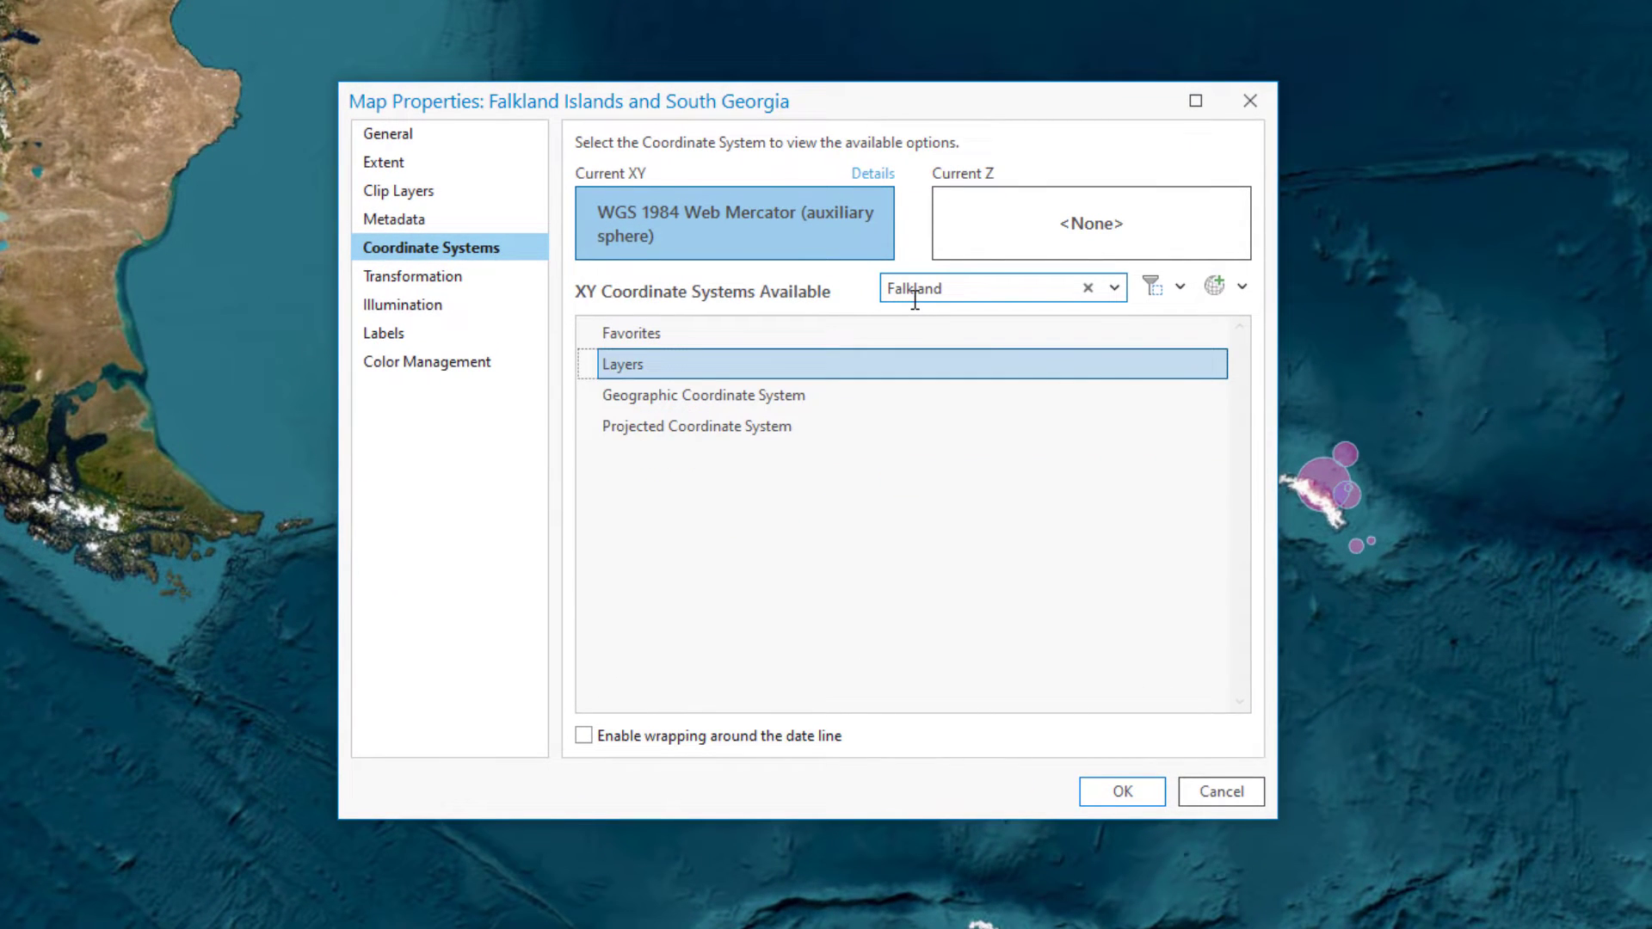
click(1215, 286)
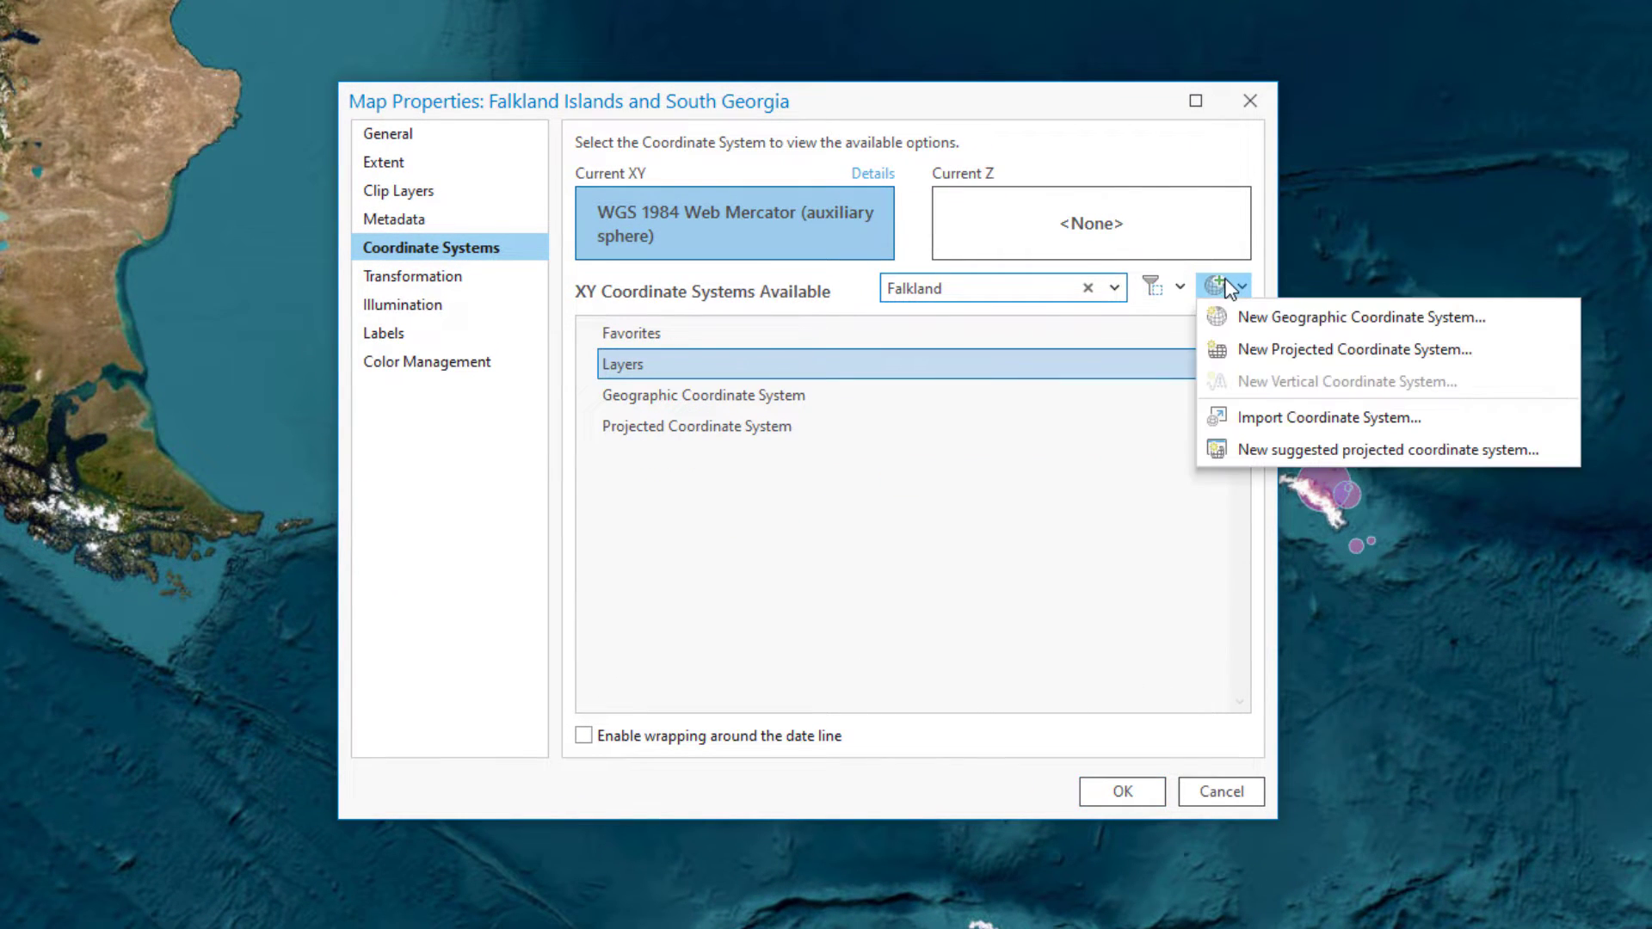
mouse_move(1353, 349)
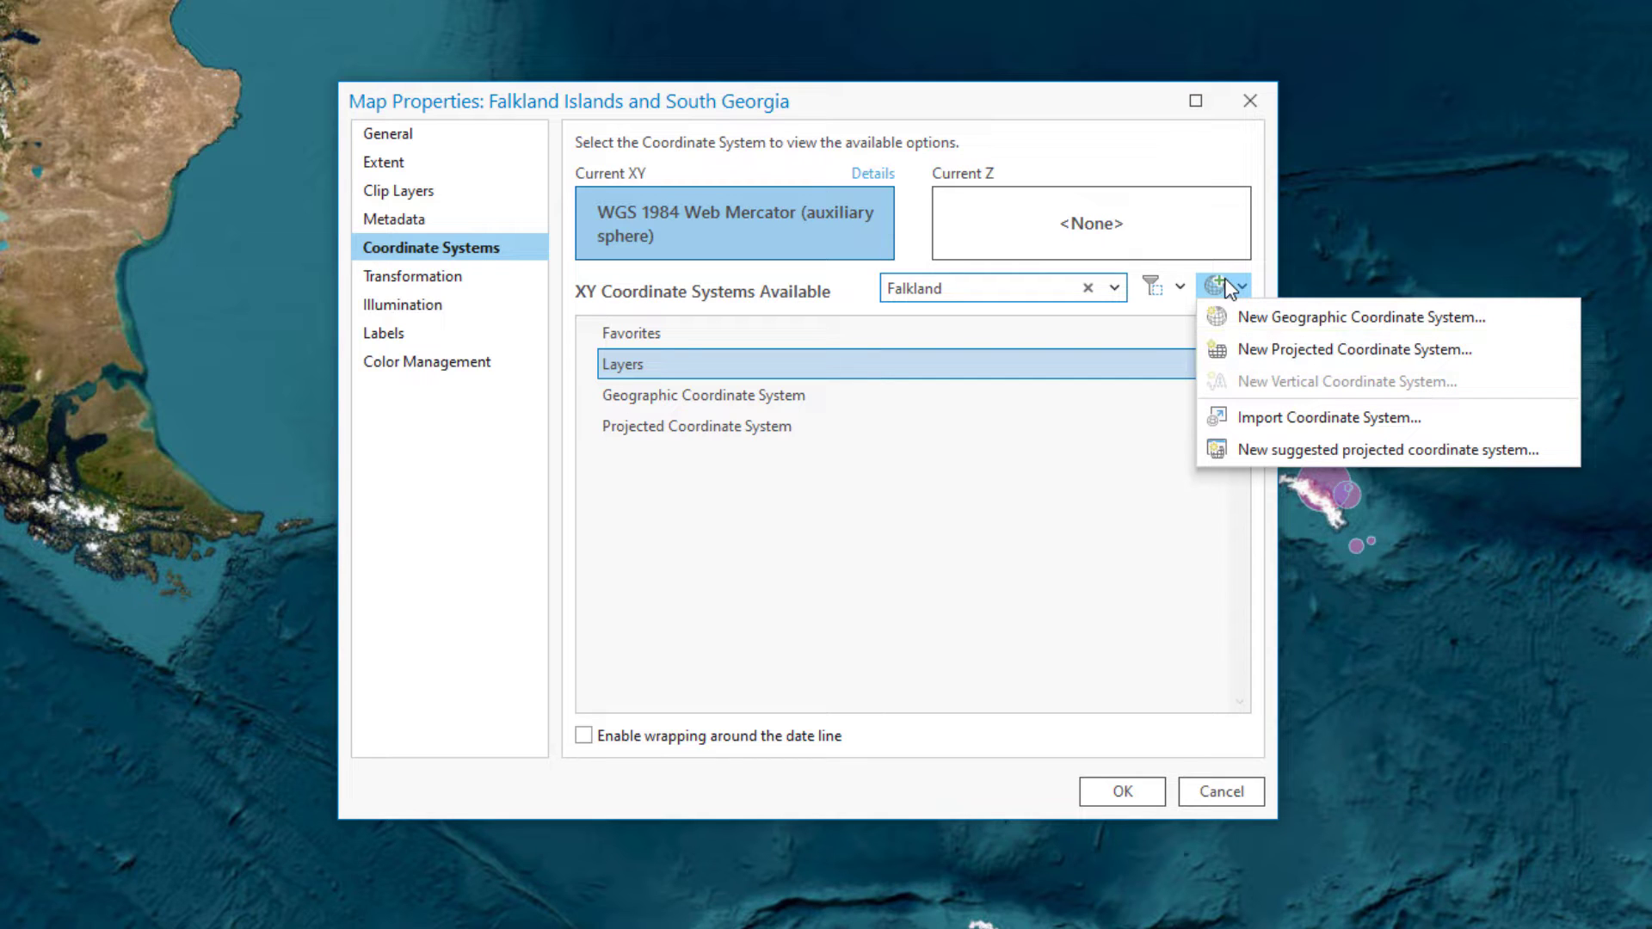
mouse_move(1387, 451)
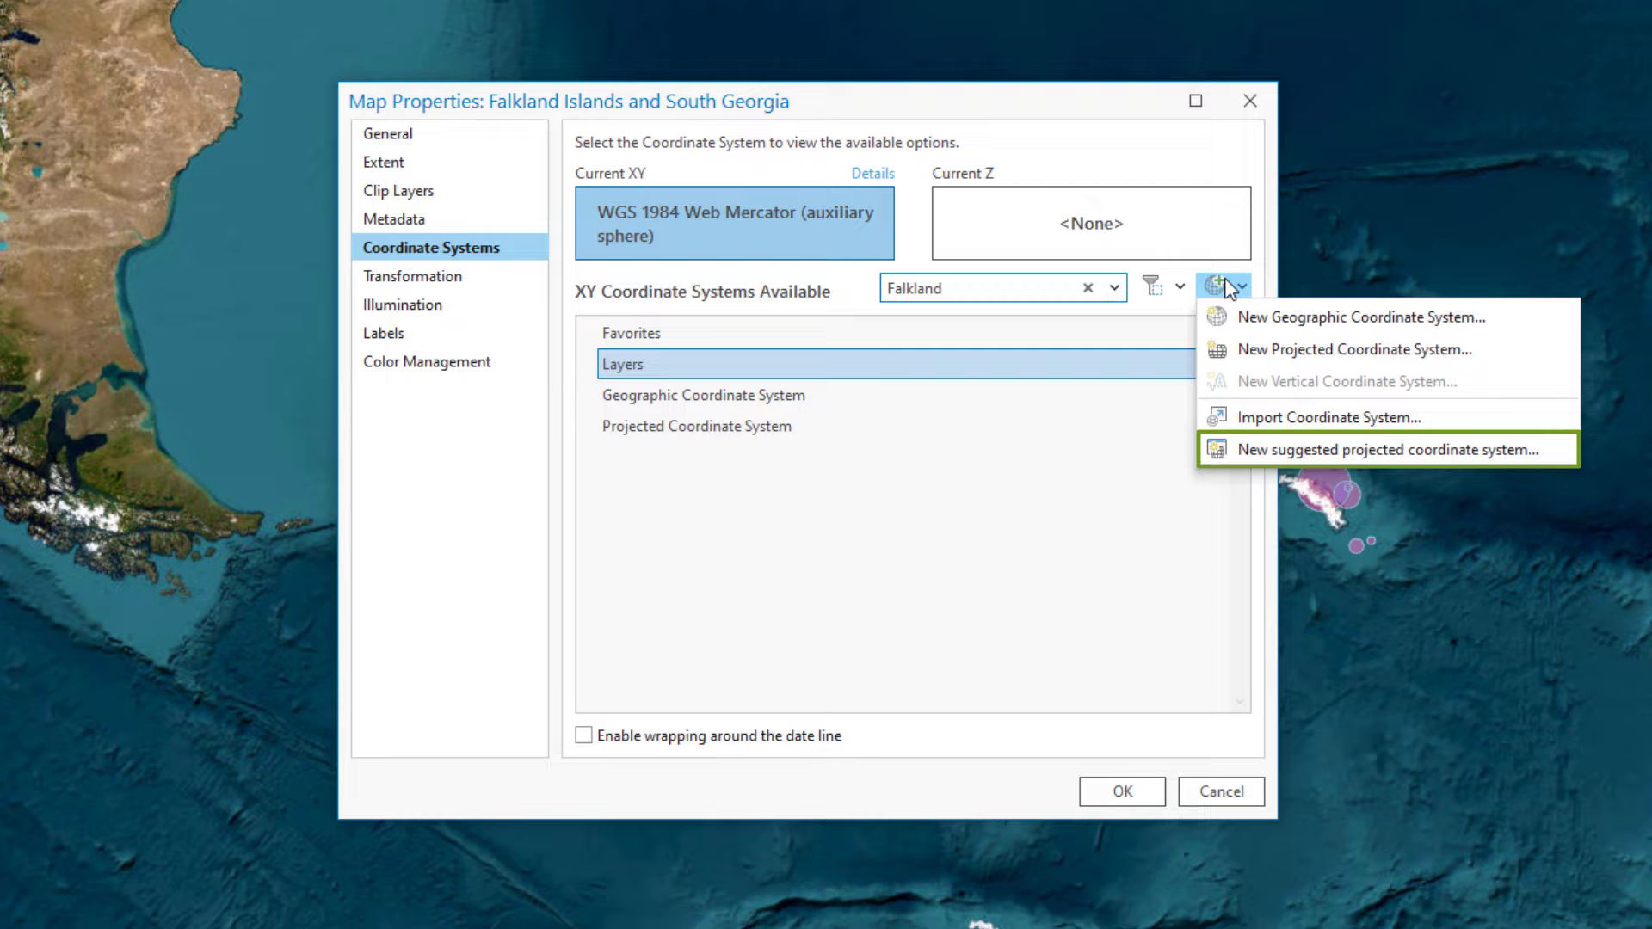
mouse_move(1270, 455)
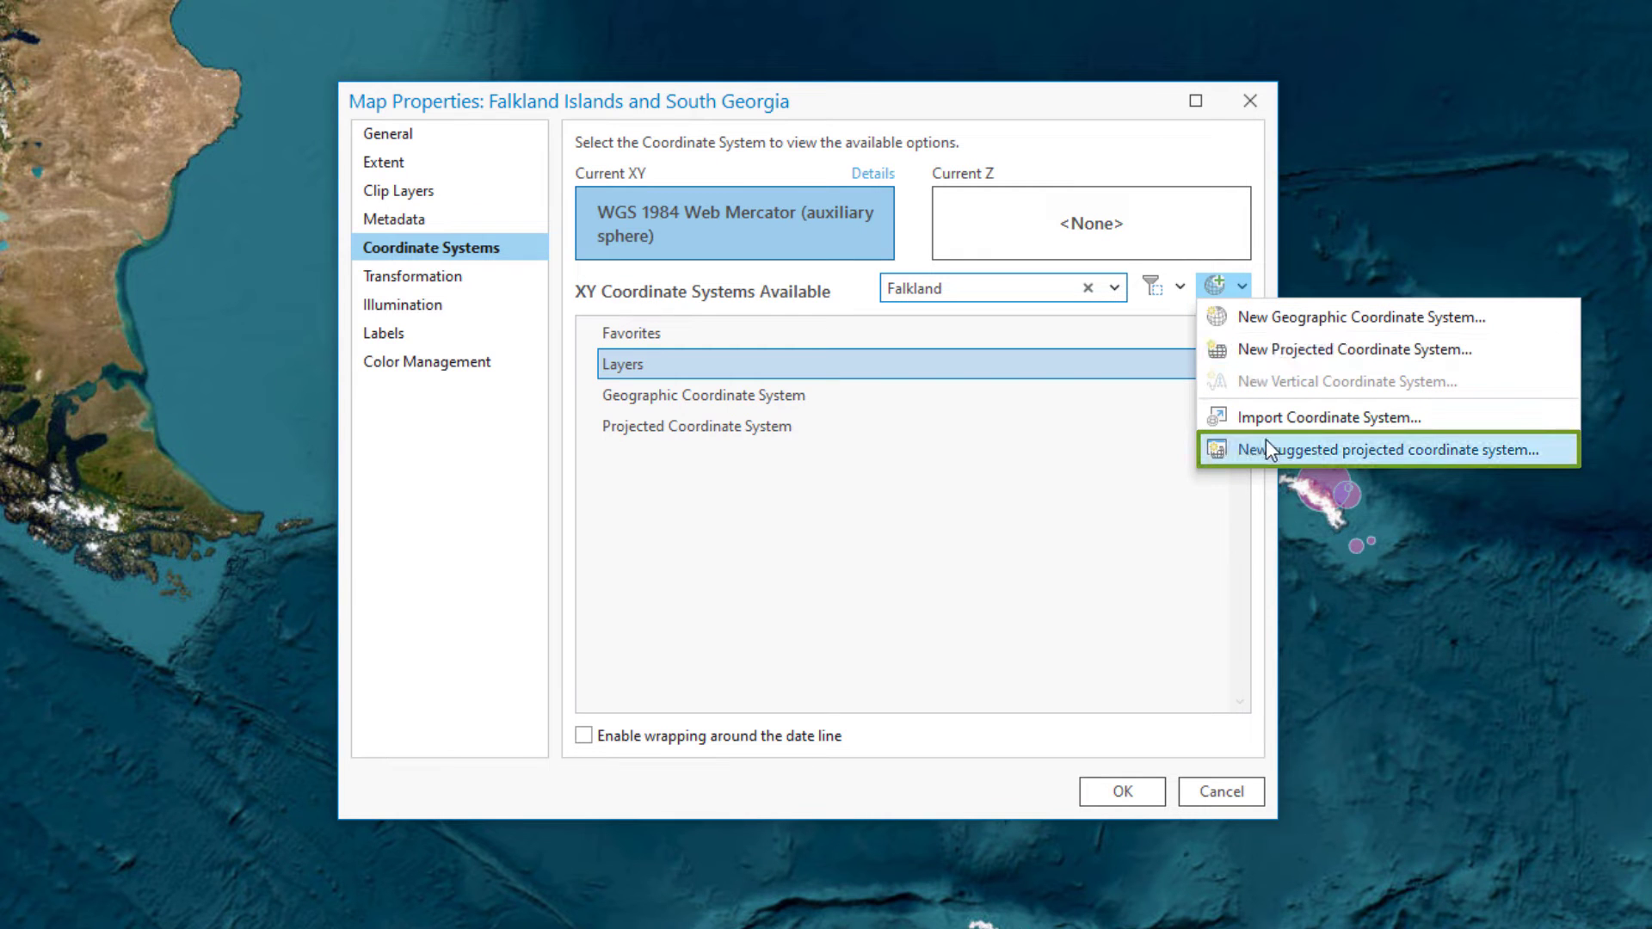
Name the new suggested projected system 'Falkland Islands and South Georgia' with extent from the New Group Layer
click(1391, 451)
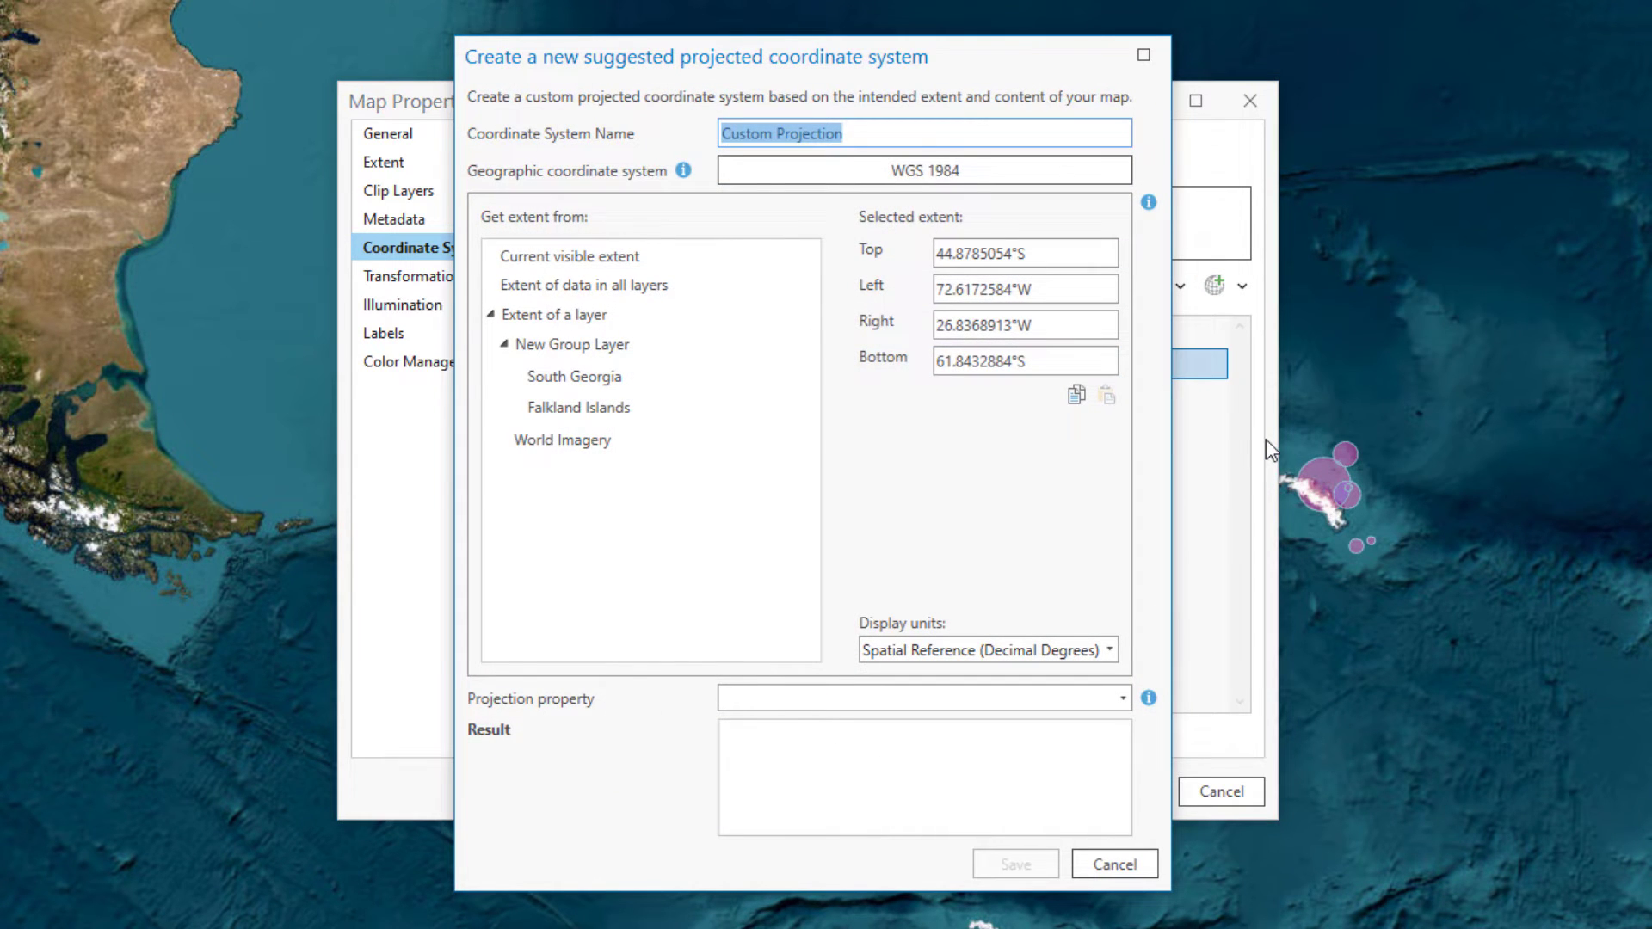
text(Falkland Islands and South Georgia)
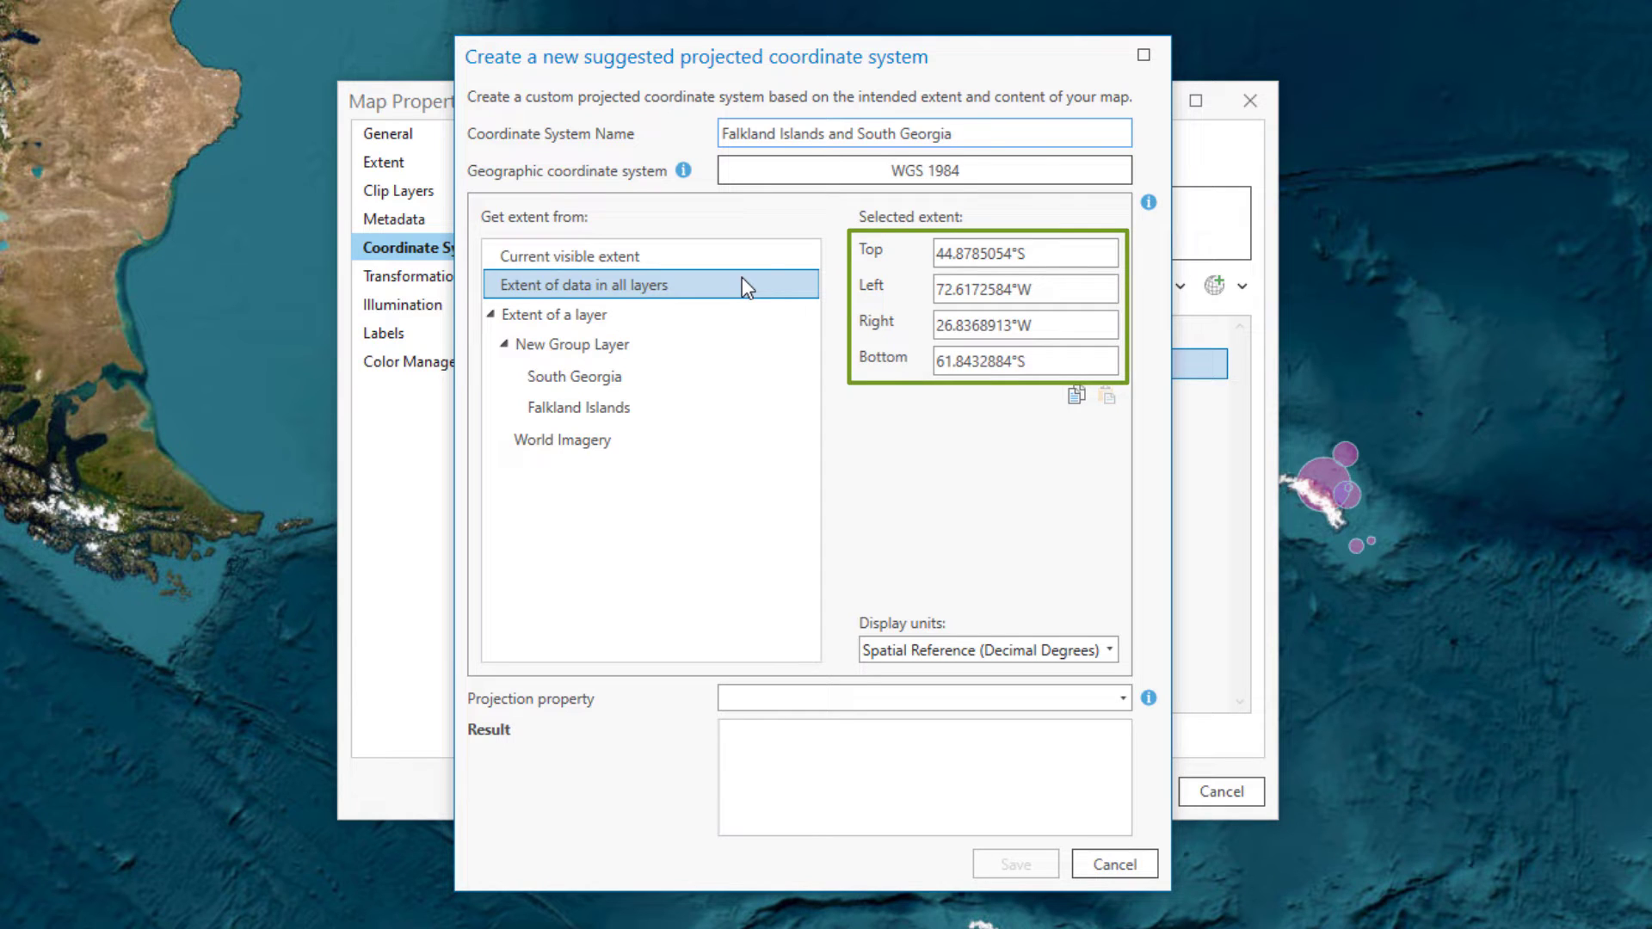
click(573, 344)
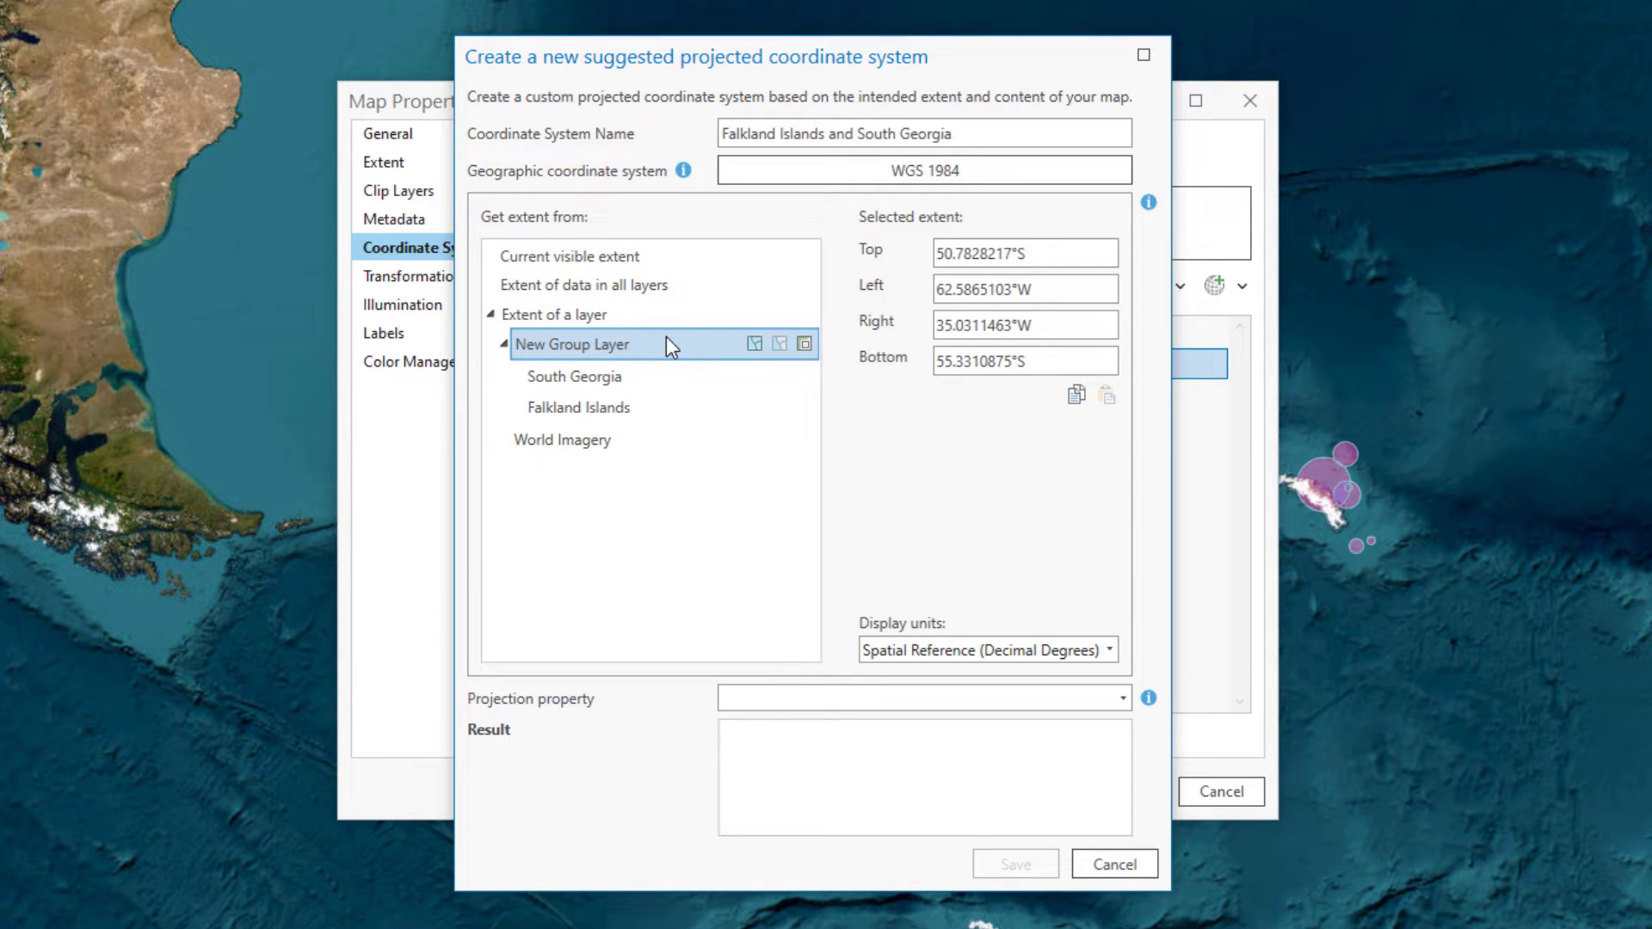
click(574, 375)
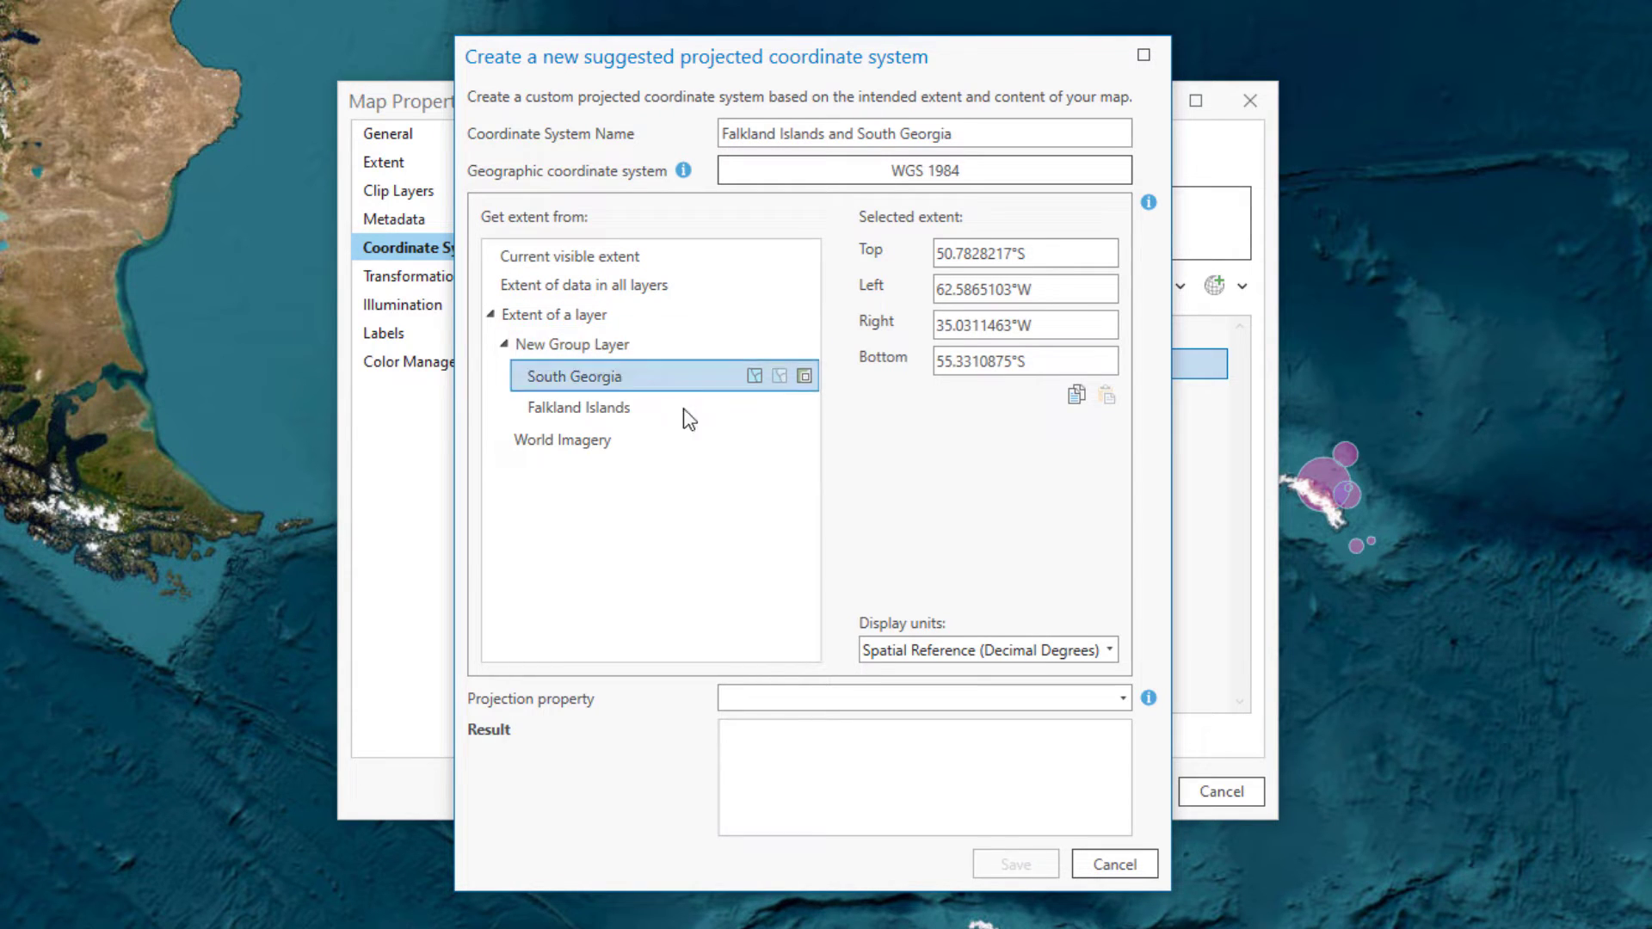
Set the projection property to Equal-area (Albers) and save it as the map's XY coordinate system
click(1118, 699)
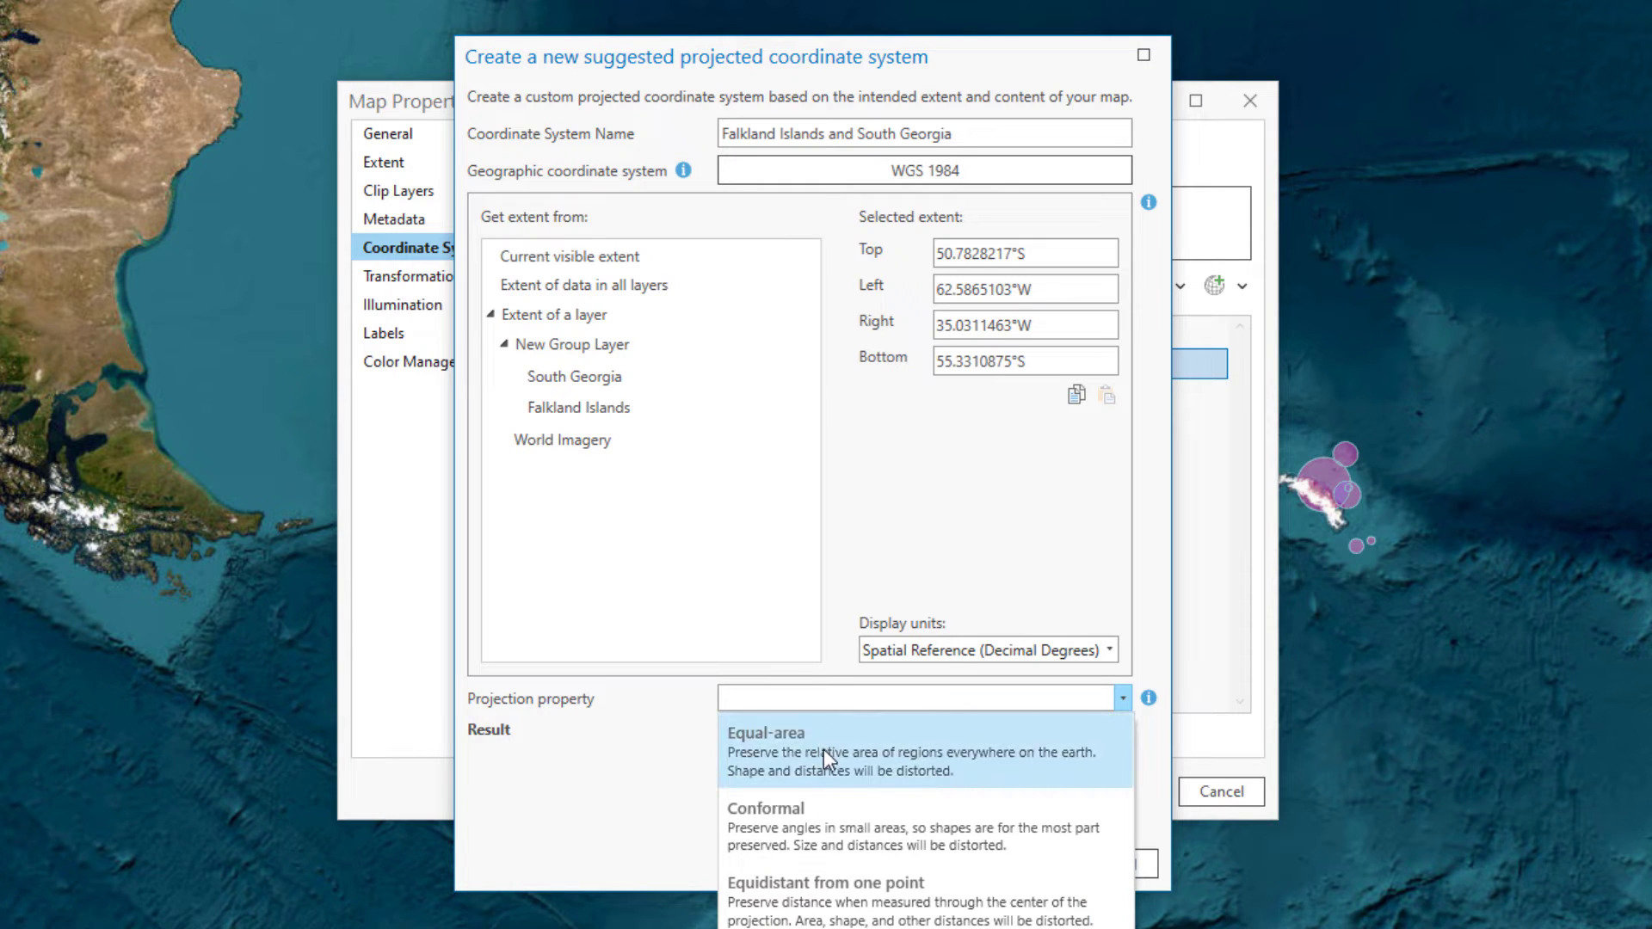
click(781, 743)
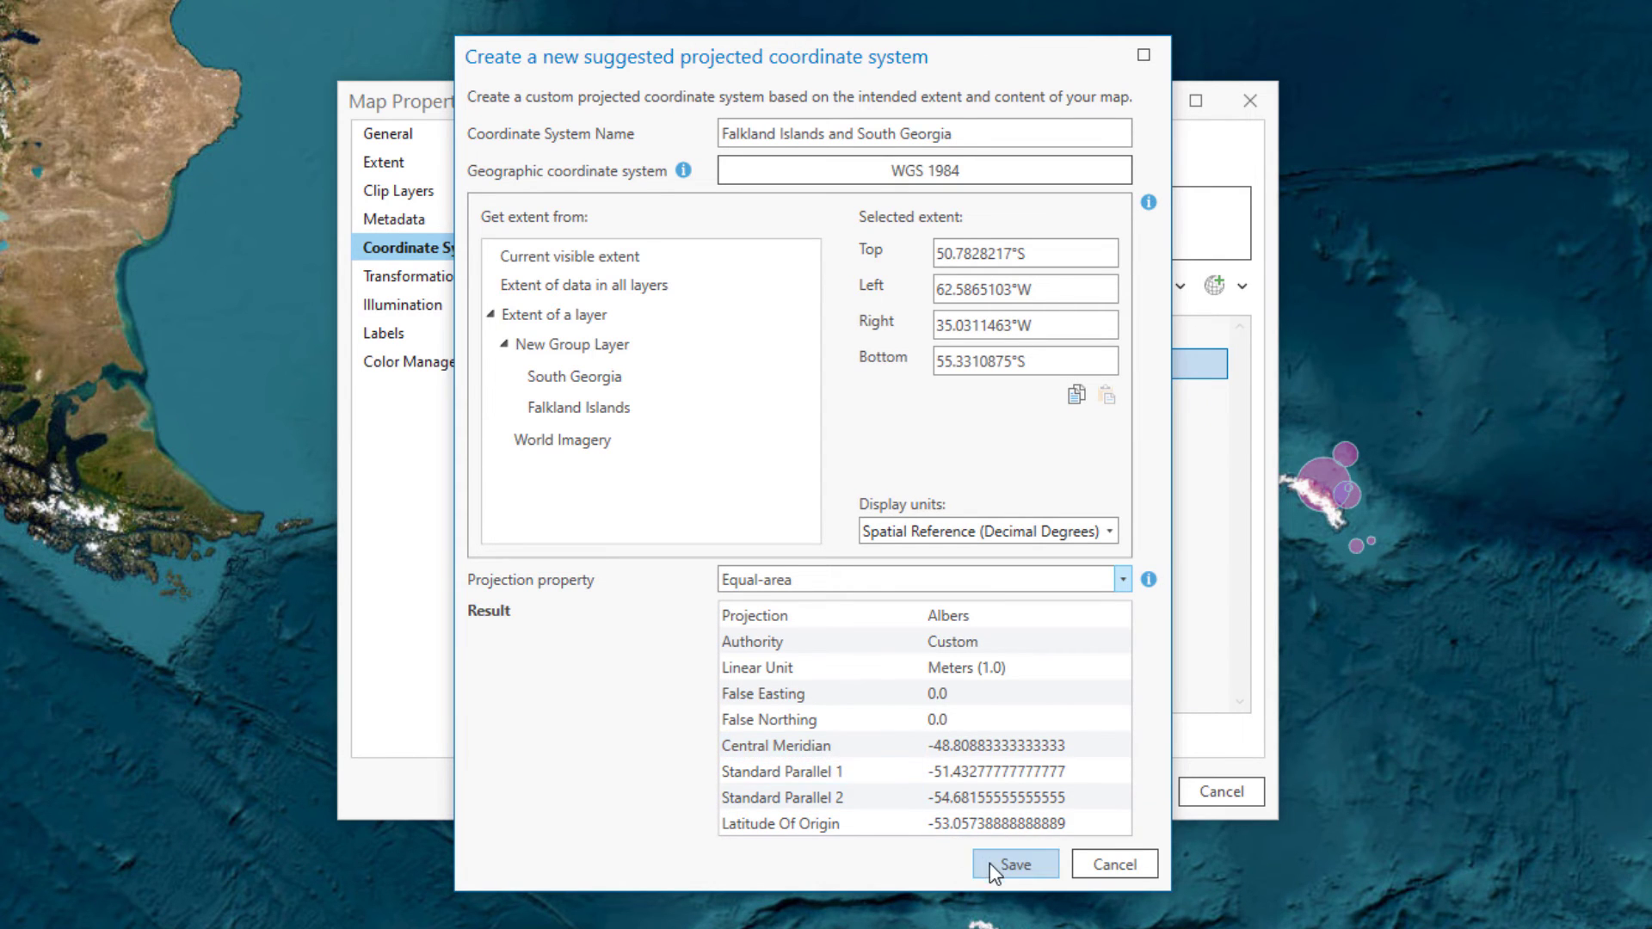
click(1015, 864)
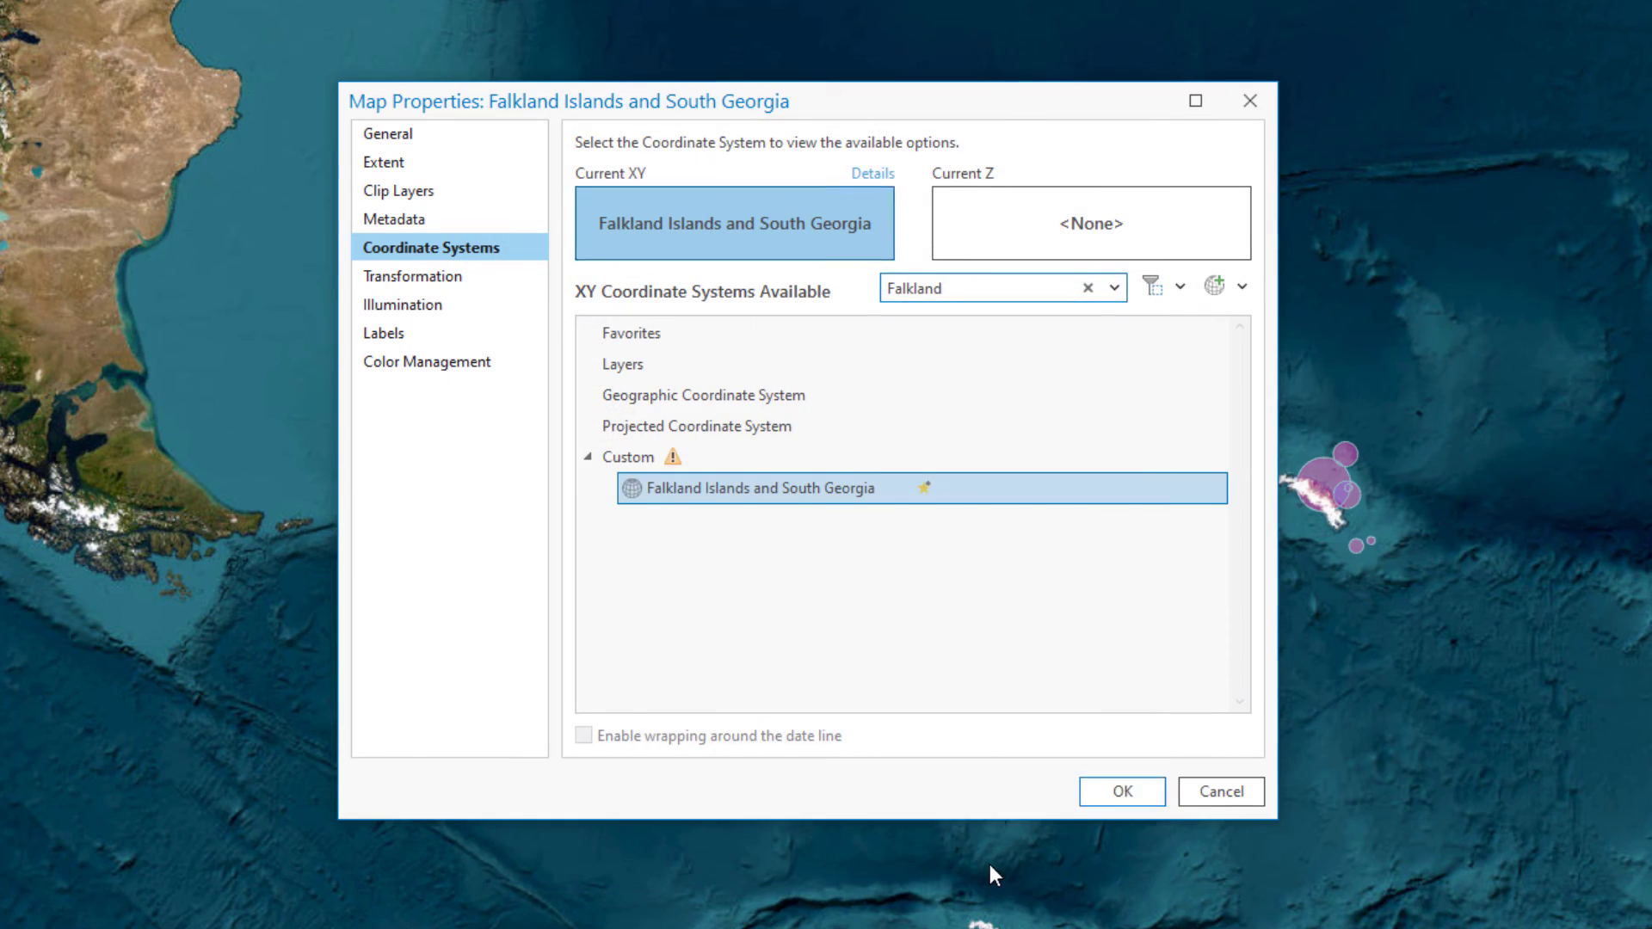